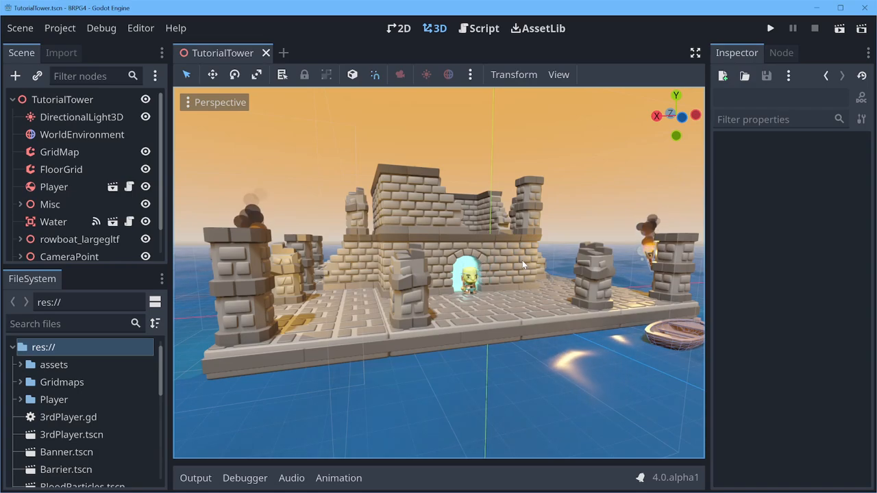
mouse_move(537, 124)
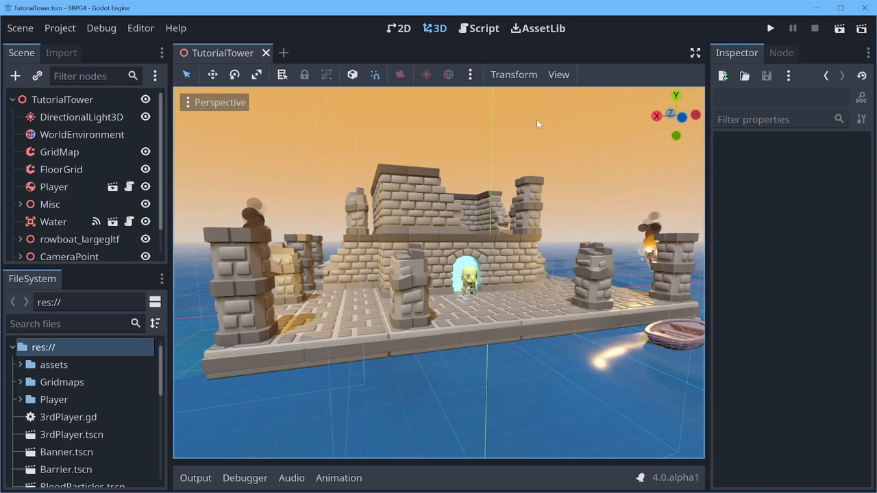
Reach the Input Map in Project Settings showing move_forward, move_back, click and jump actions.
click(61, 28)
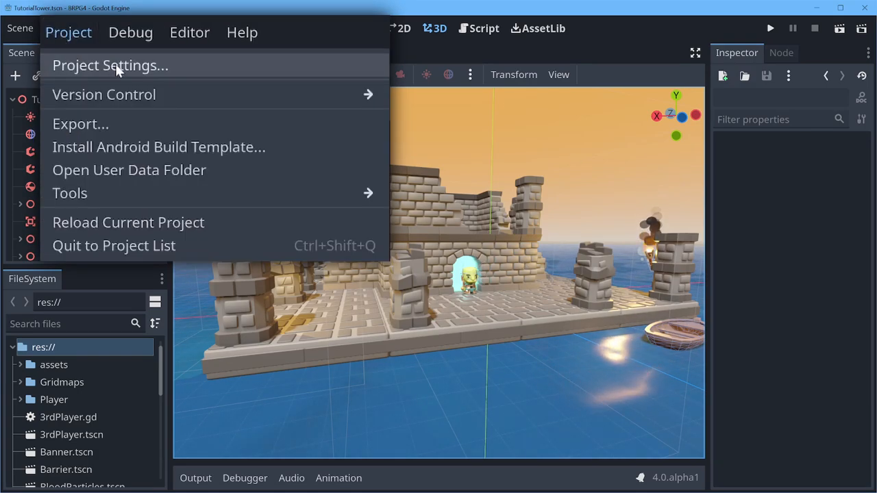
click(109, 66)
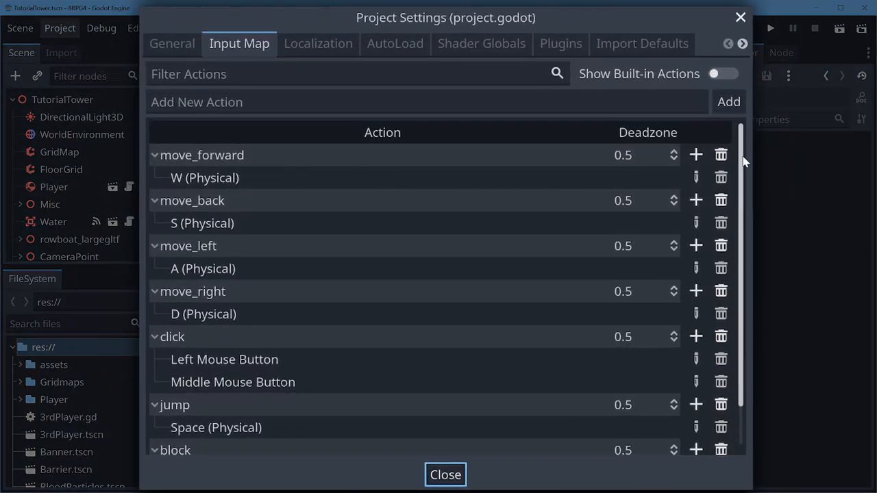
scroll(down, 3)
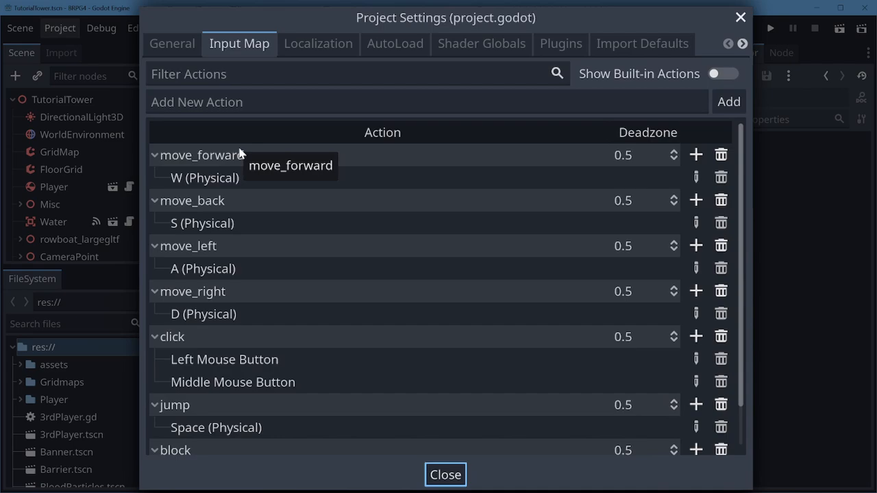
mouse_move(697, 82)
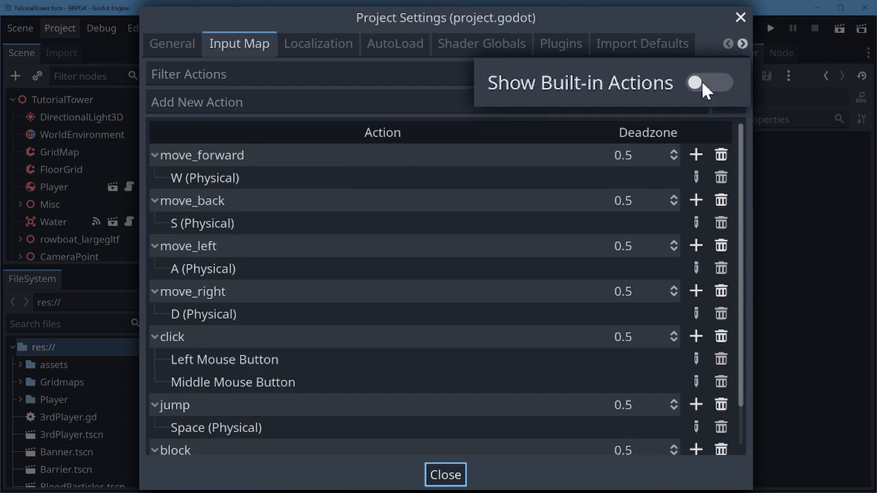
click(709, 82)
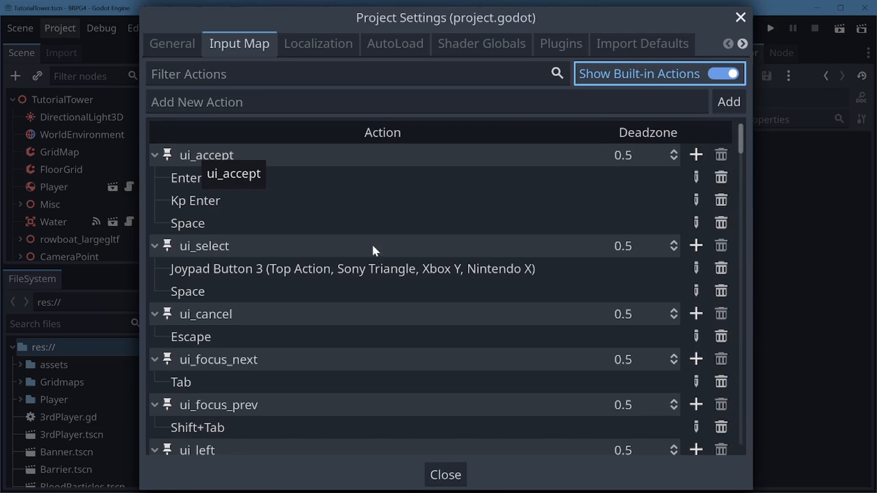
mouse_move(740, 144)
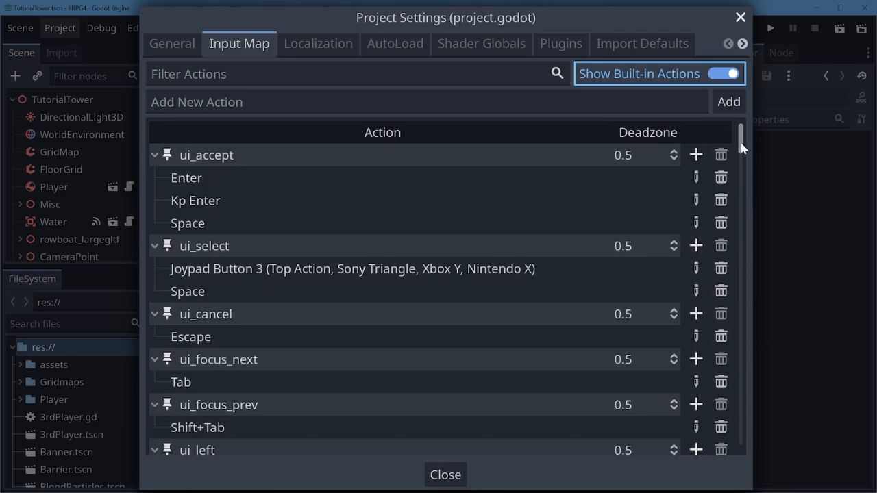
scroll(down, 3)
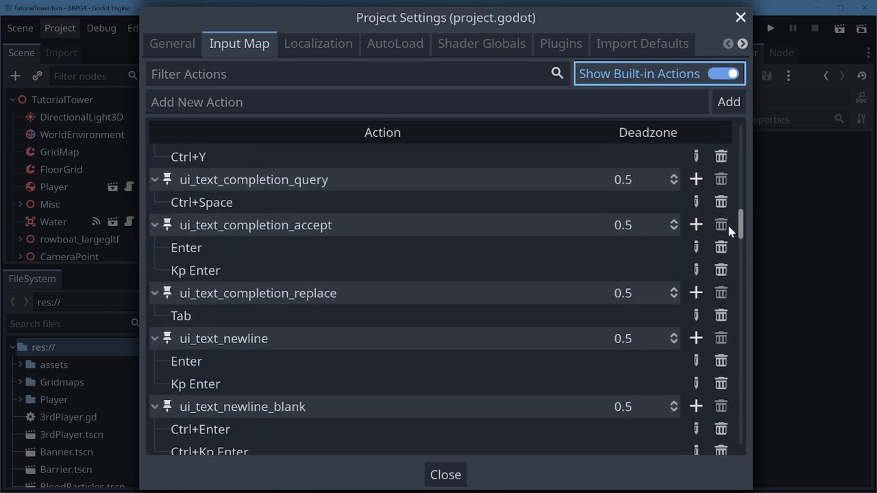
scroll(down, 3)
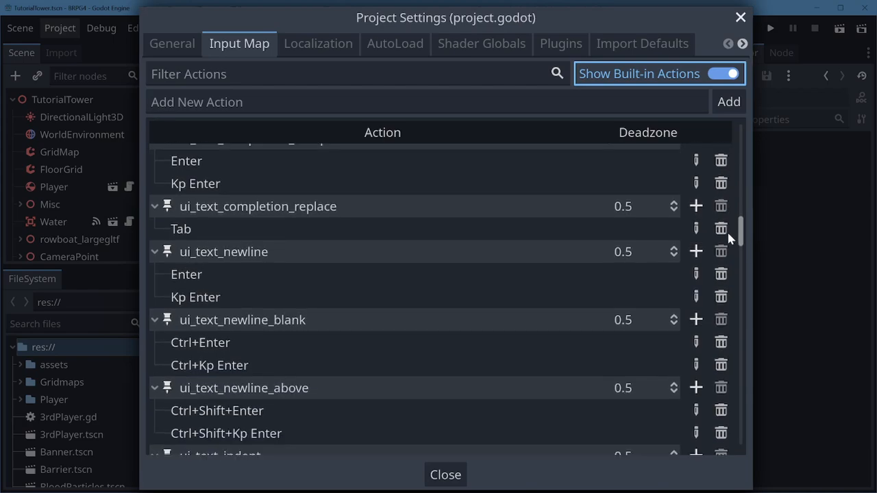
mouse_move(720, 229)
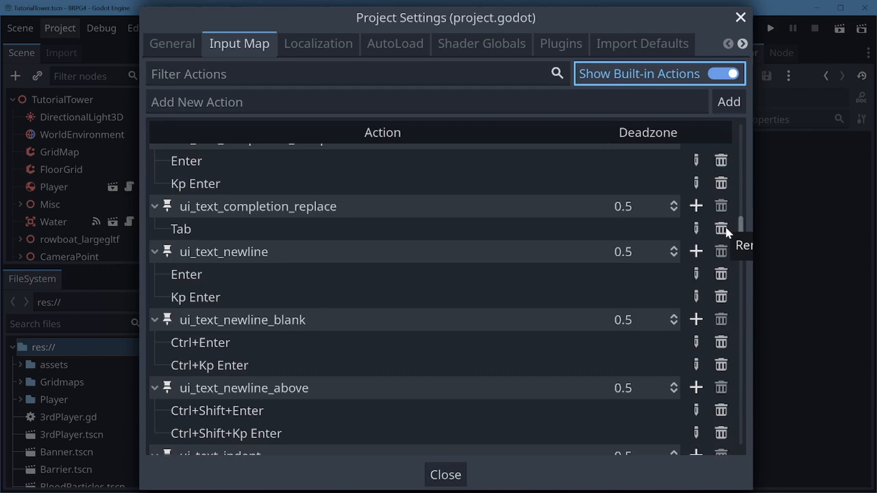
mouse_move(698, 90)
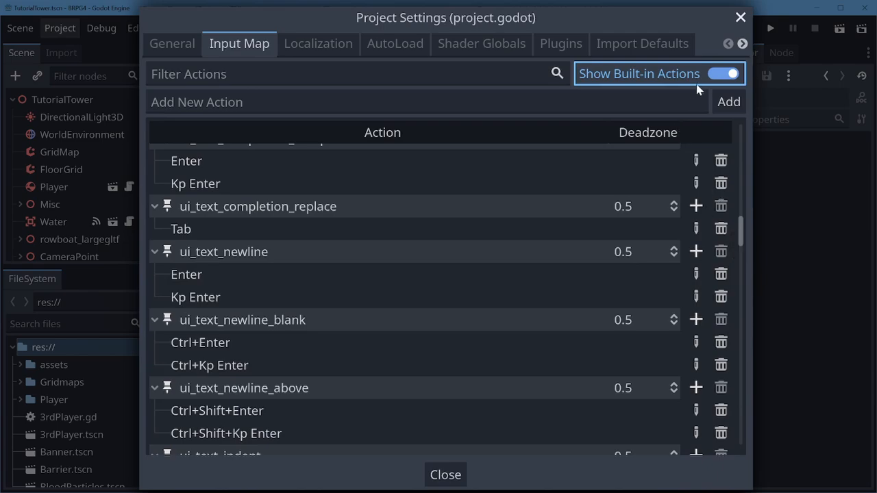
click(723, 74)
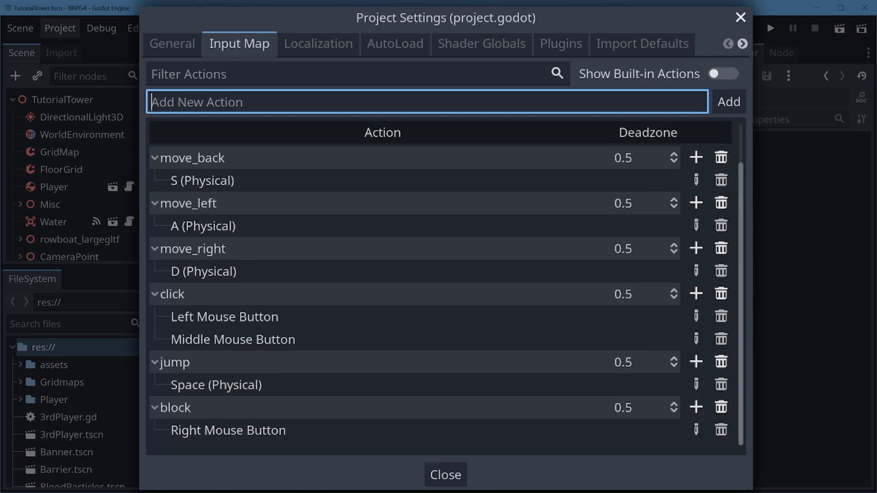
Add the my_new_action input action and begin configuring its event with live capture.
text(m)
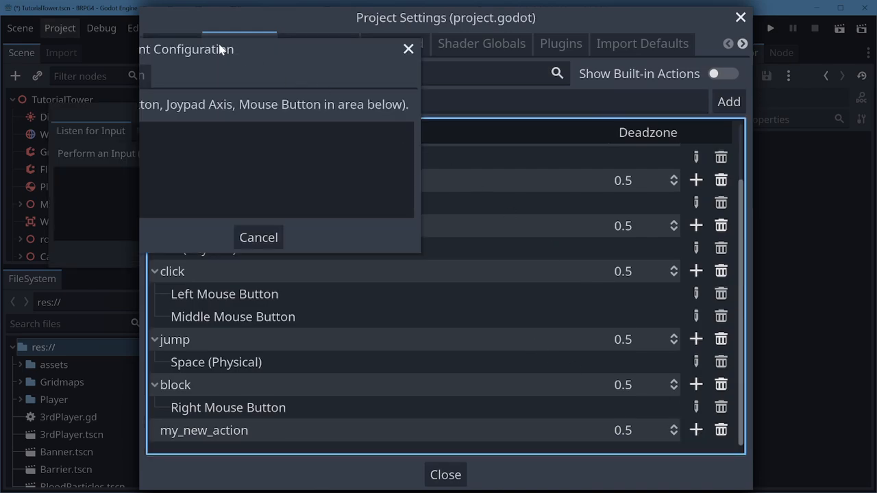
click(370, 189)
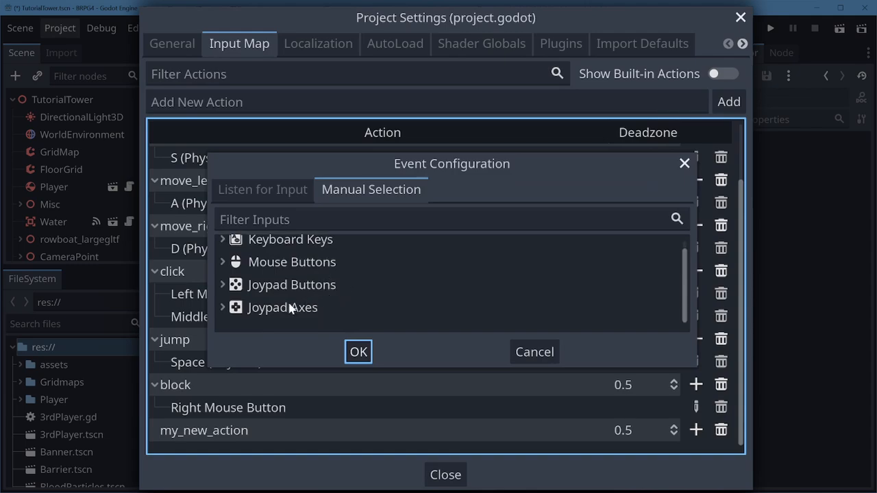
click(263, 190)
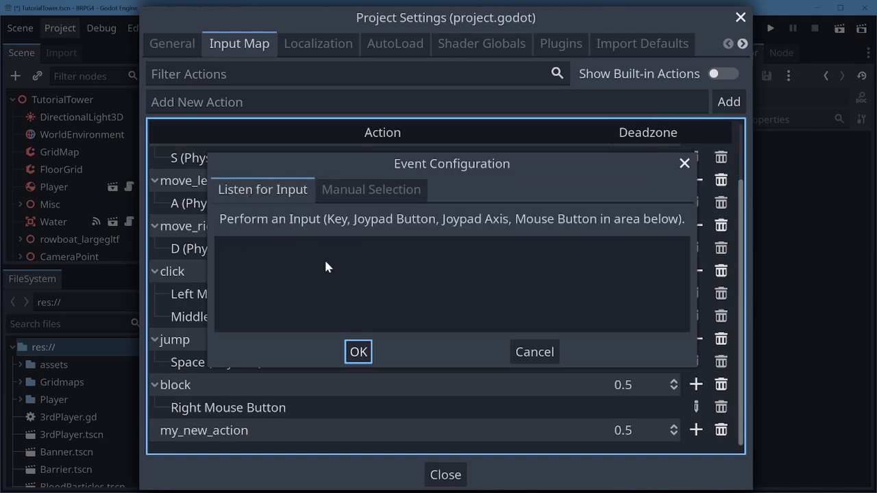
mouse_move(336, 269)
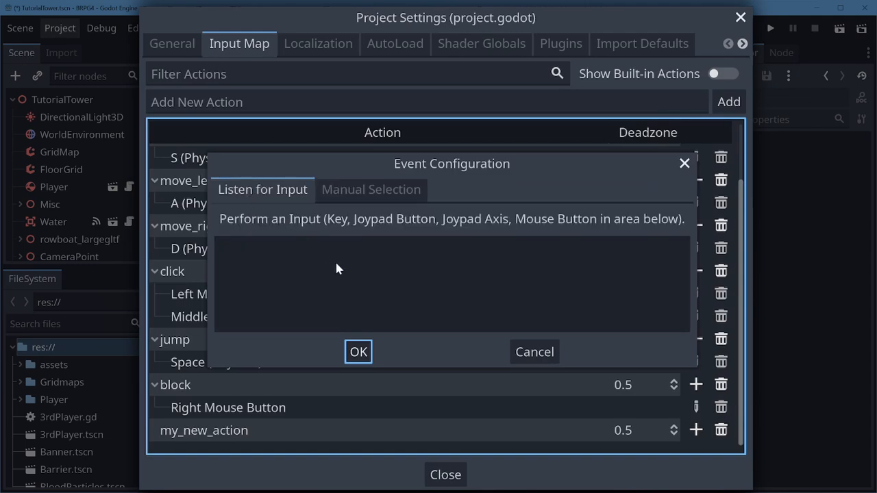
mouse_move(355, 281)
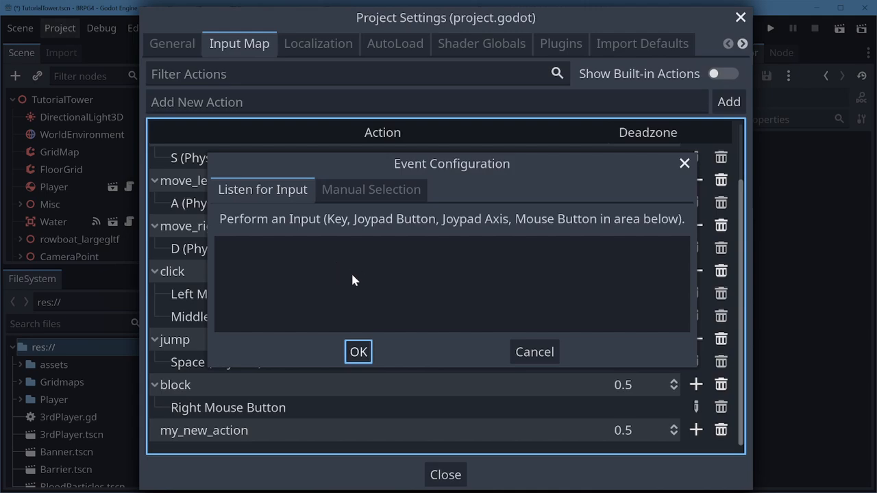
mouse_move(355, 291)
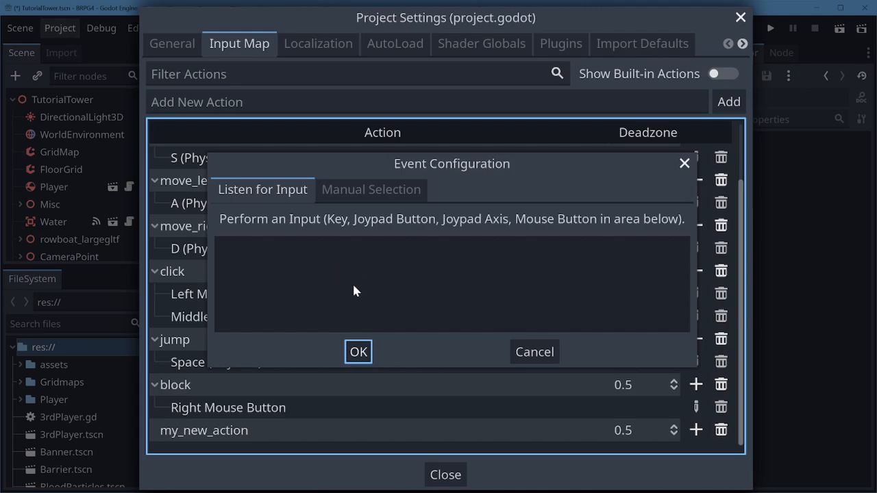
Capture the G key and then Ctrl as the binding, then dismiss the event dialog.
key(g)
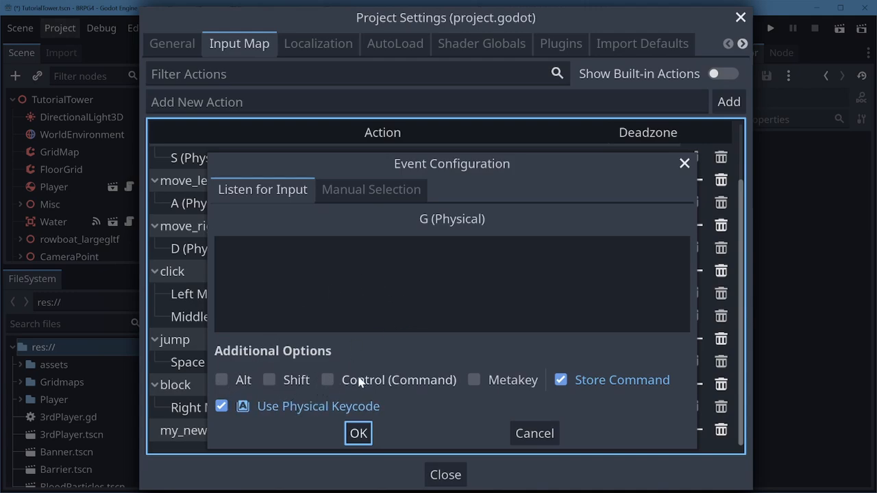
key(ctrl)
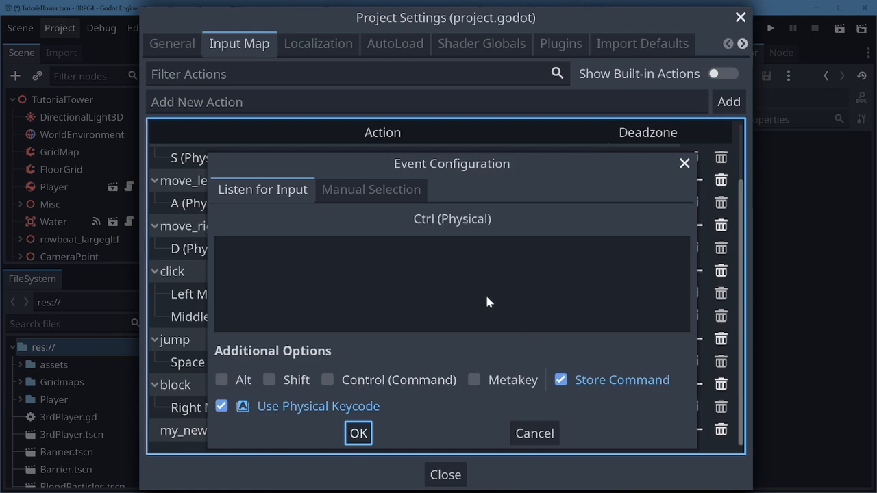
click(358, 433)
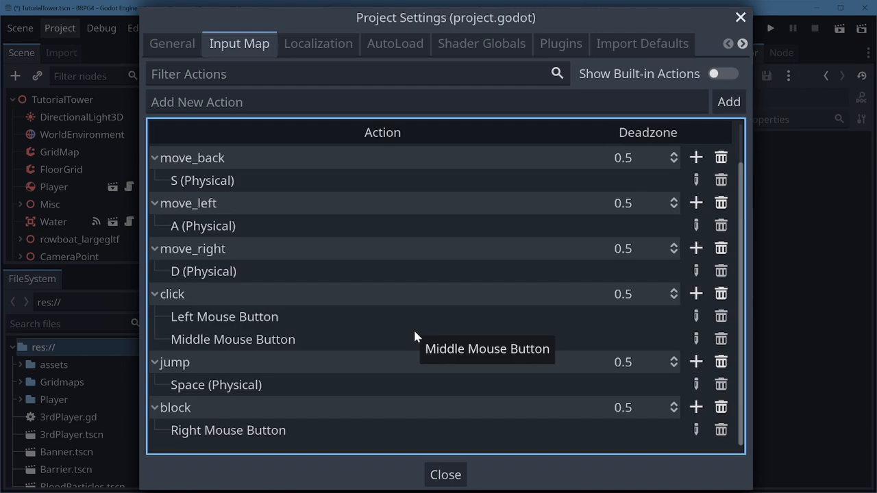
Close Project Settings and show the Player's attached script in the script workspace.
click(446, 474)
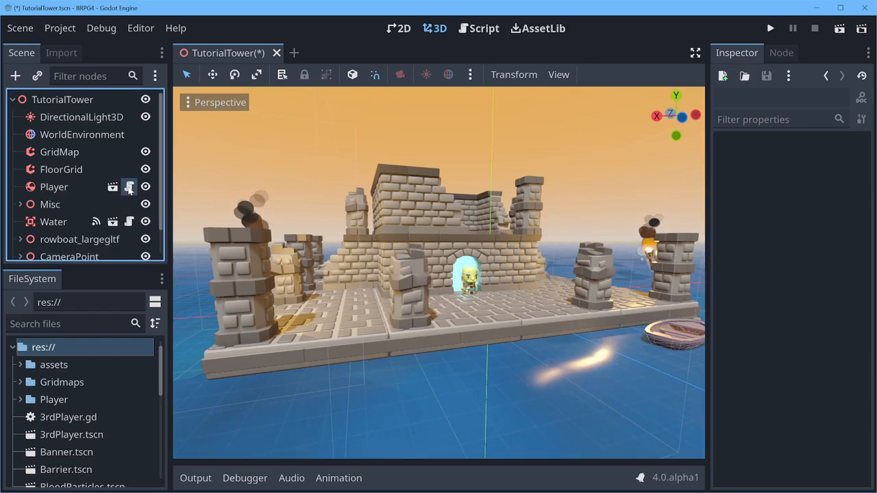
click(479, 27)
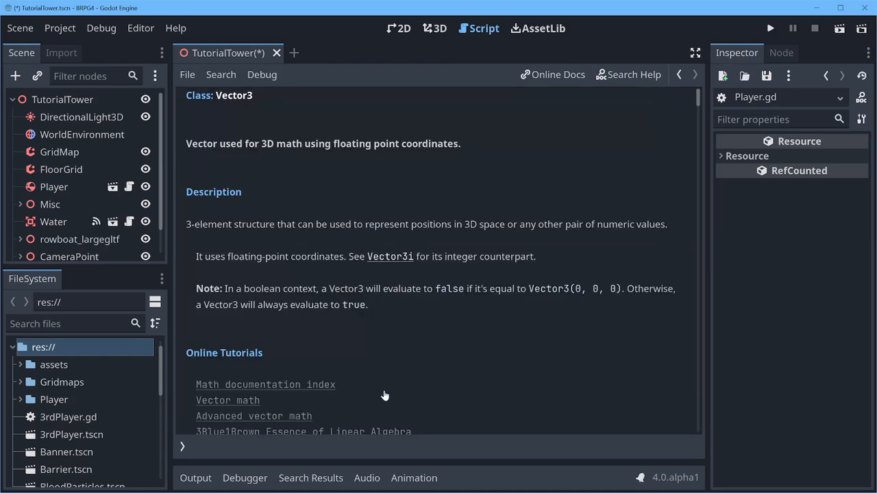
mouse_move(584, 186)
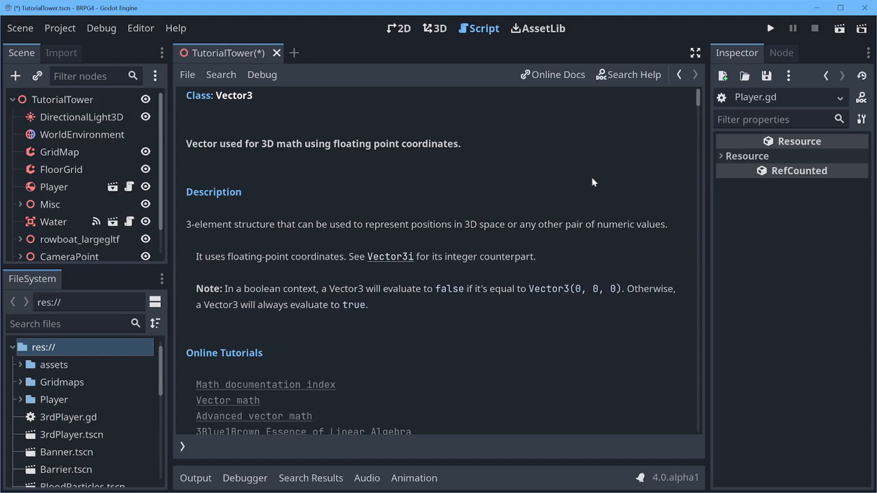
mouse_move(682, 140)
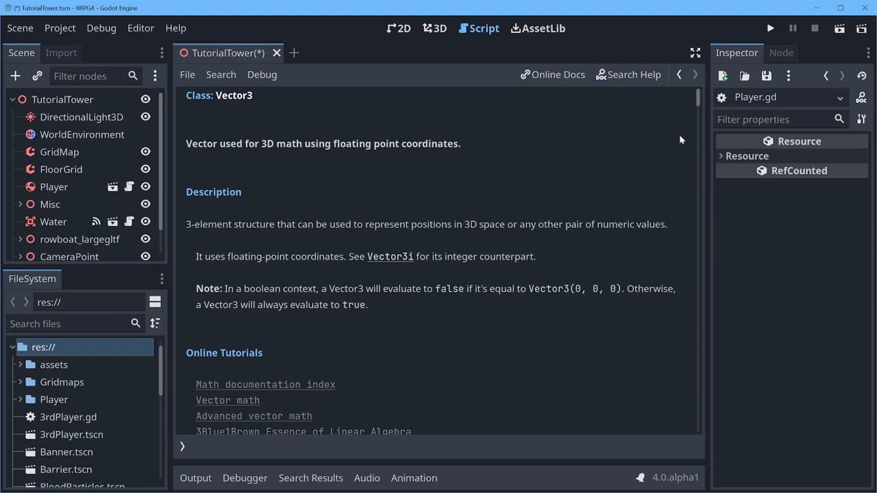
scroll(down, 3)
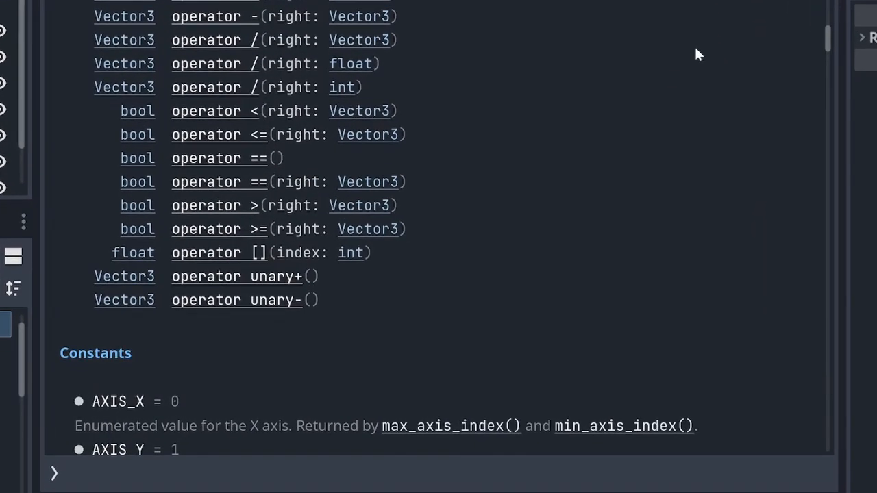
Search the Vector3 reference for 'clamp' and scroll through its 4 matches.
text(clamp)
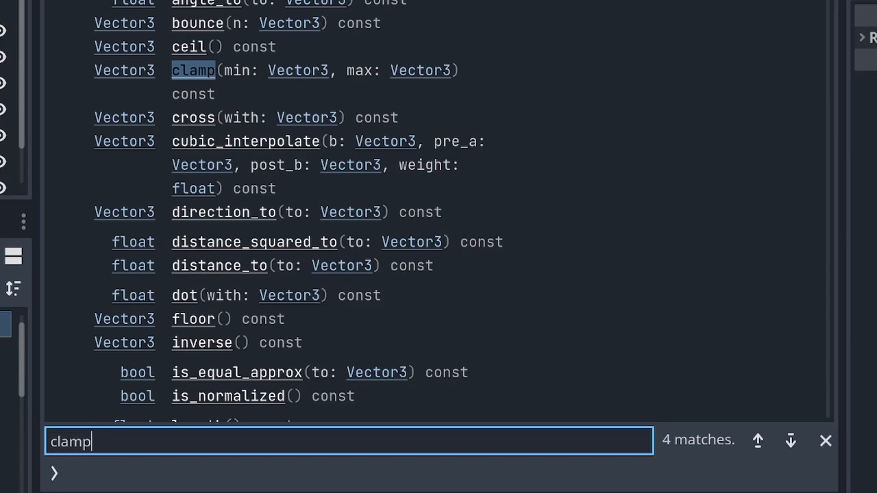
scroll(down, 3)
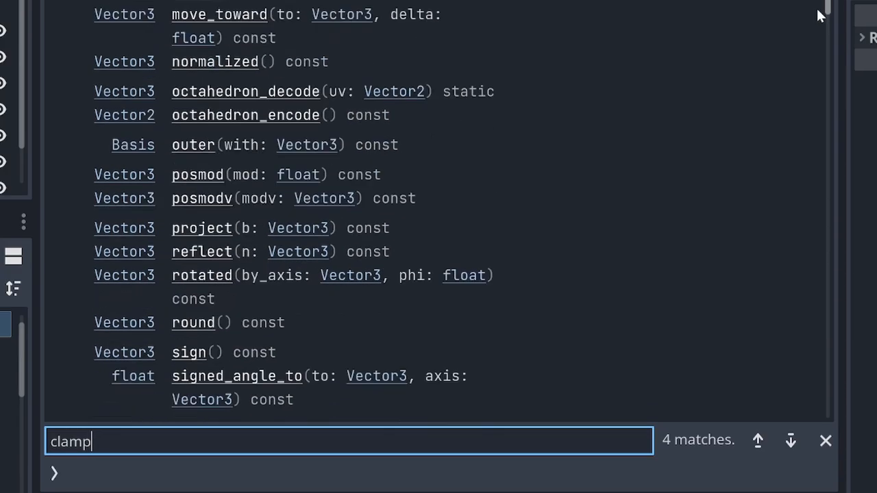
scroll(down, 3)
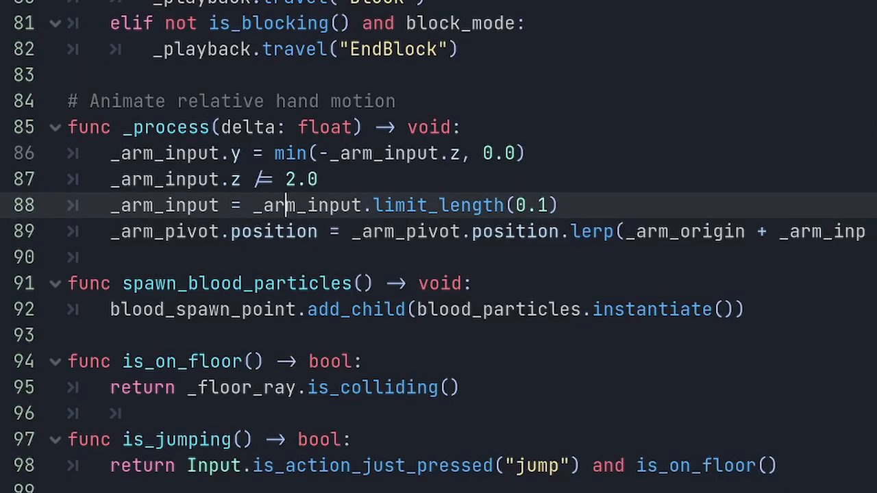
mouse_move(288, 205)
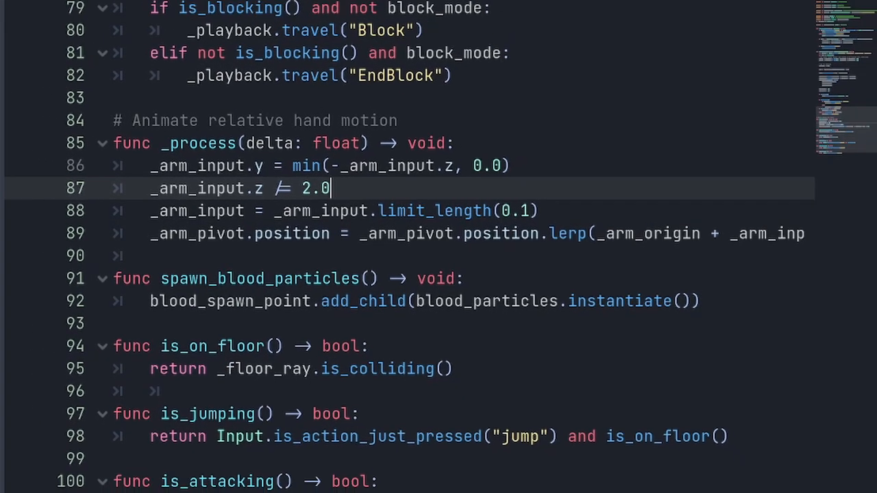
click(695, 52)
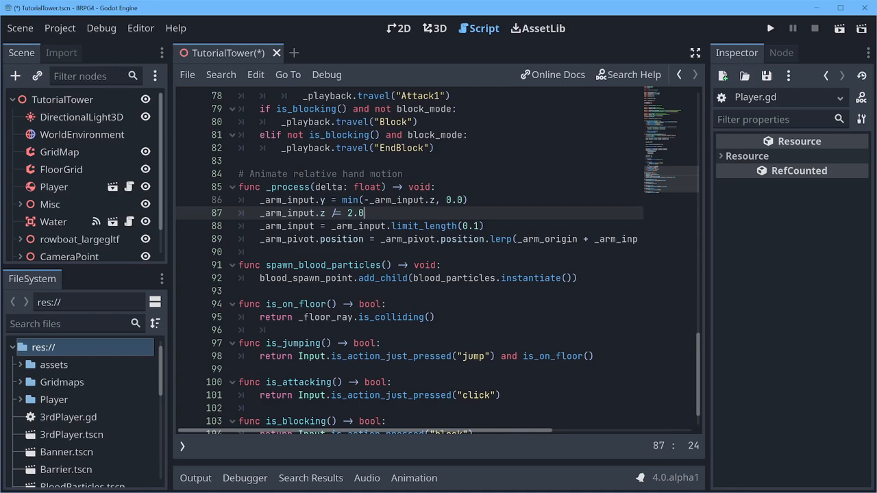
click(140, 28)
text(liga)
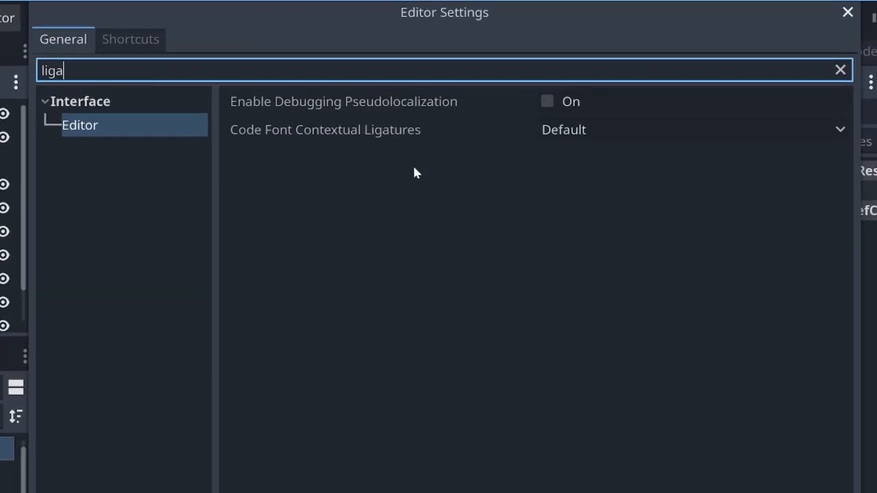
click(692, 129)
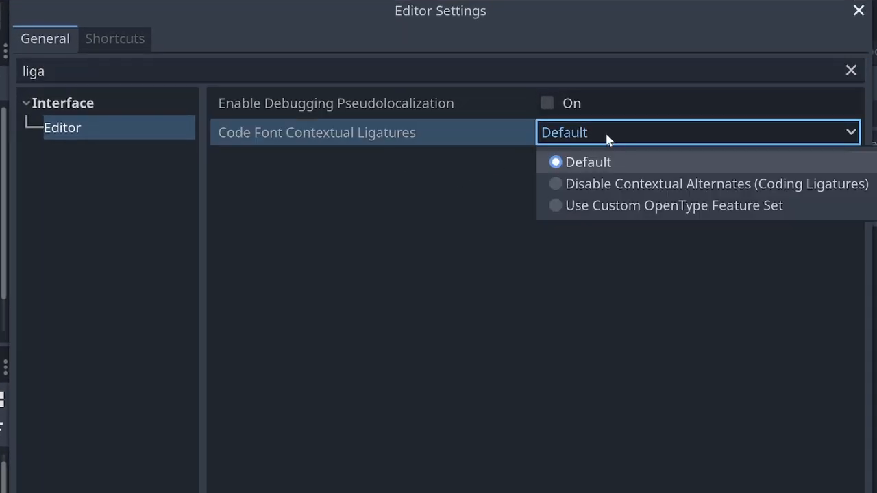
mouse_move(586, 181)
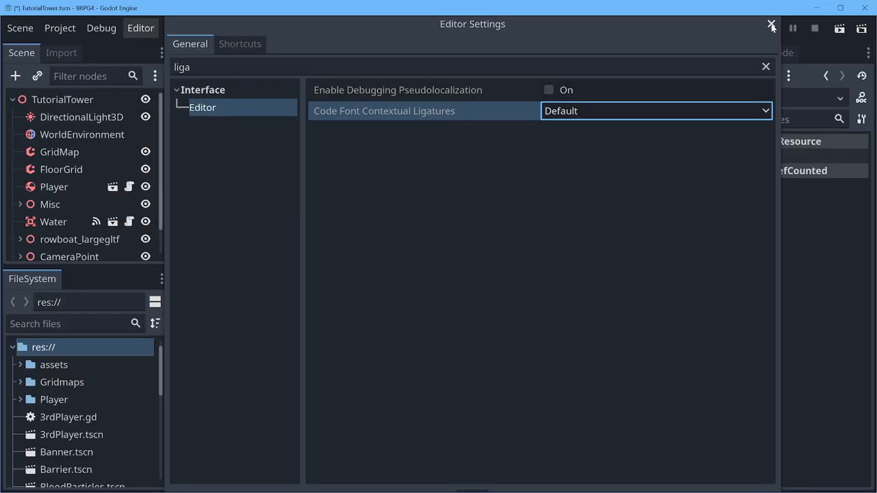
mouse_move(767, 96)
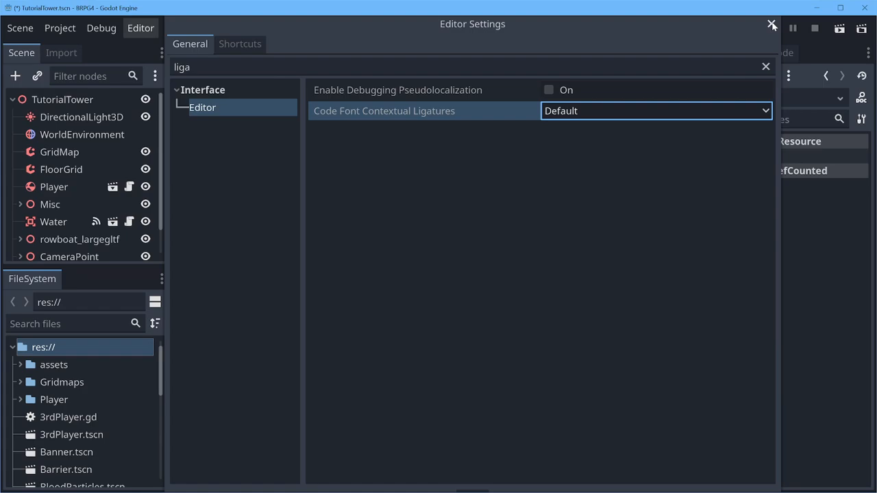
click(772, 25)
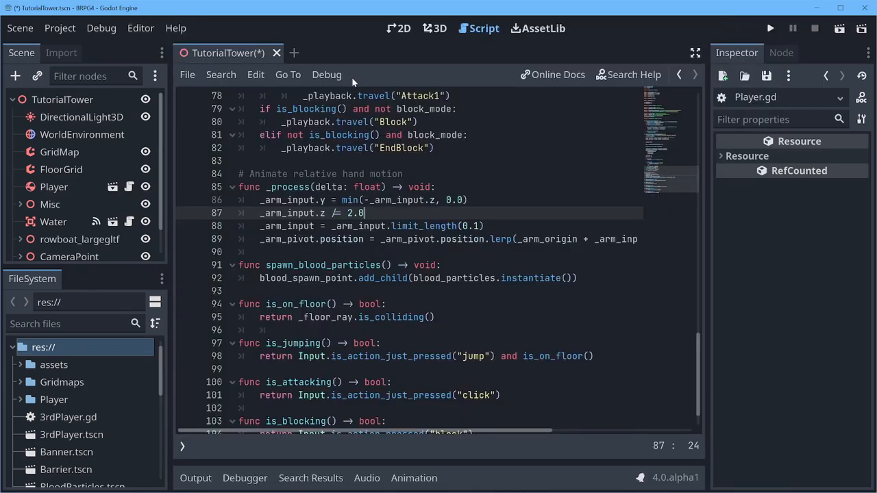
click(140, 27)
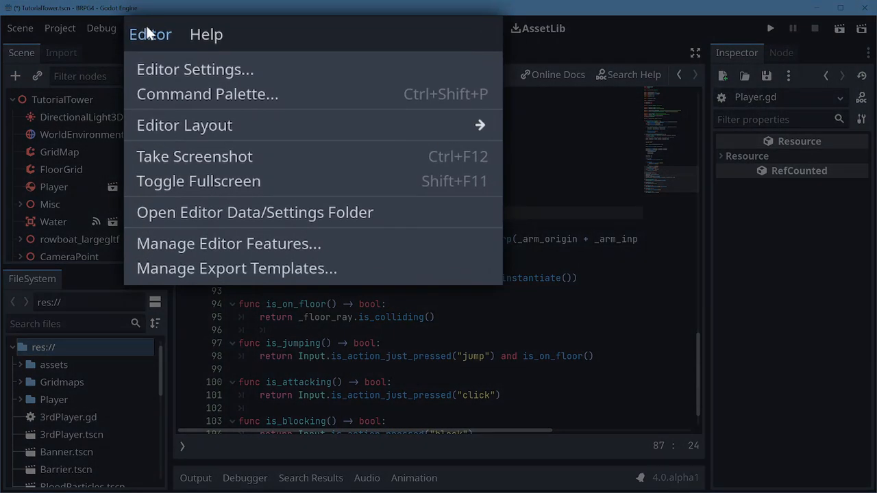
mouse_move(189, 89)
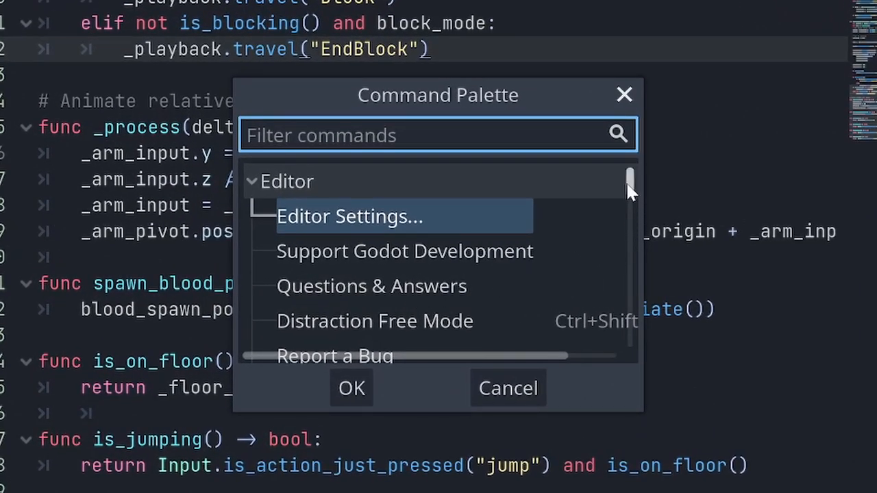
scroll(down, 3)
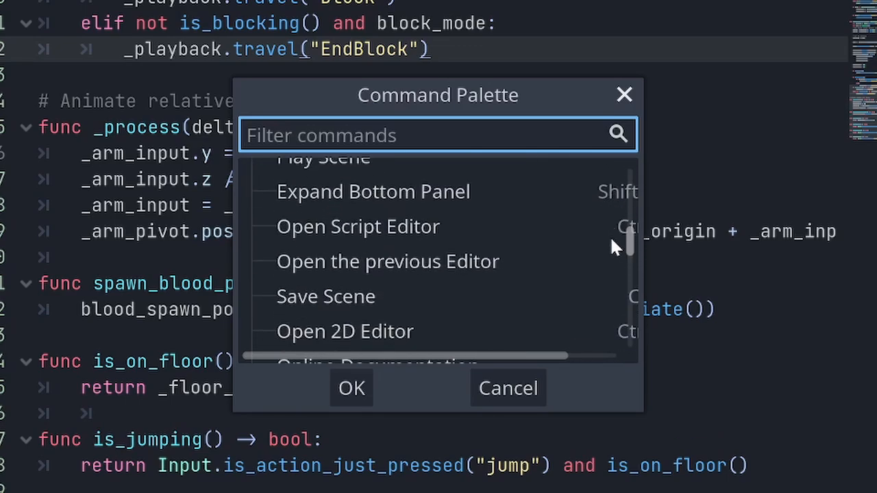
mouse_move(603, 236)
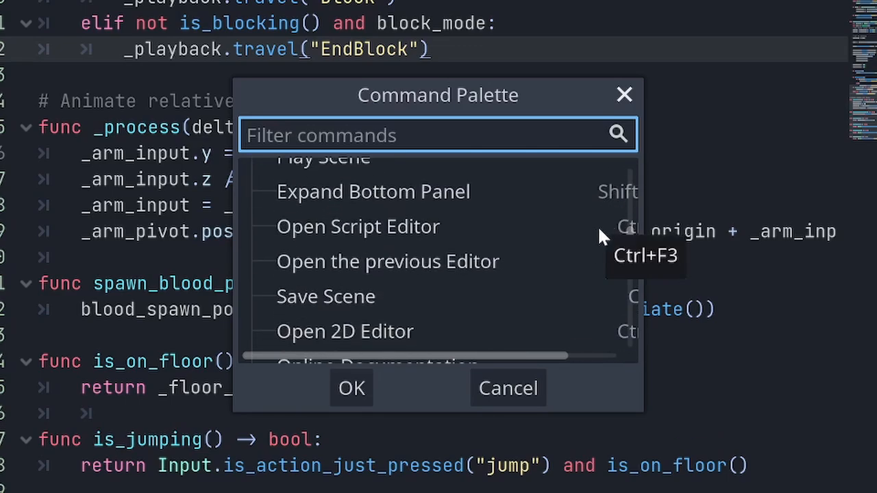
mouse_move(645, 253)
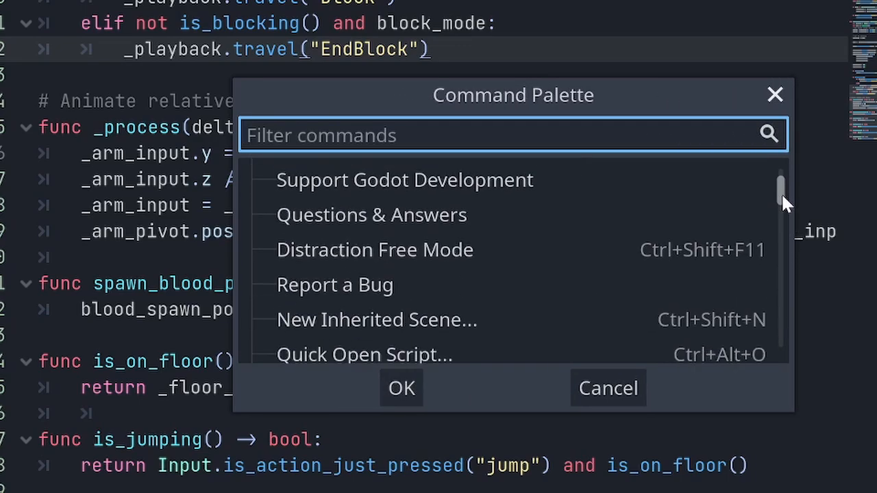
scroll(down, 3)
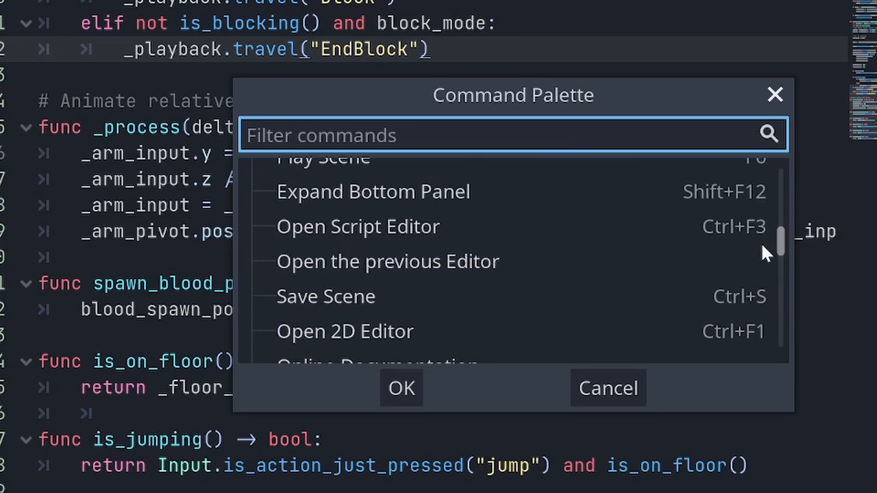
text(e)
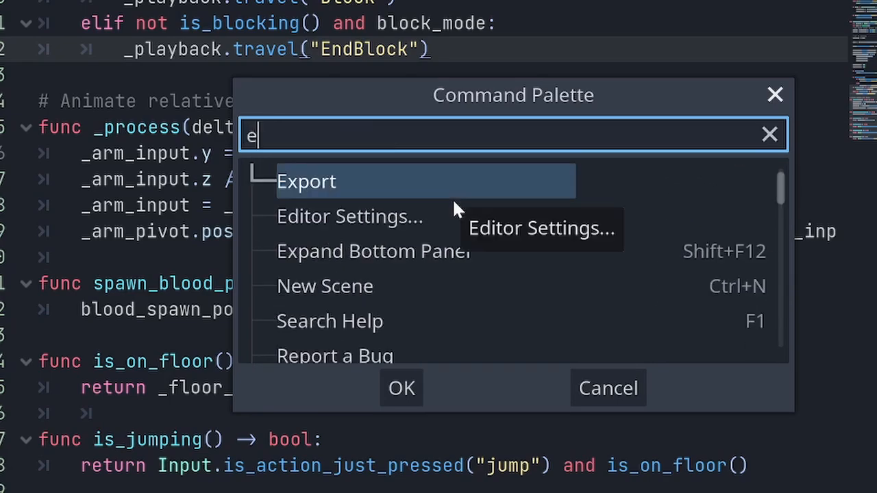
text(di)
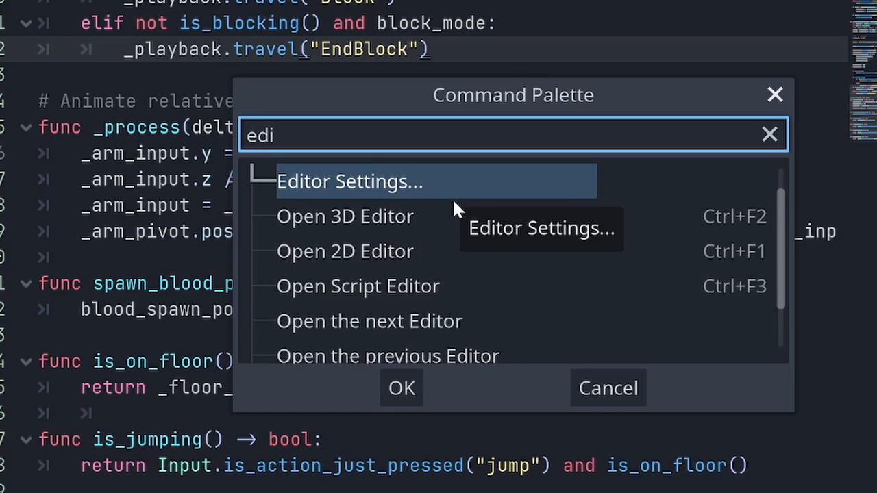
click(349, 180)
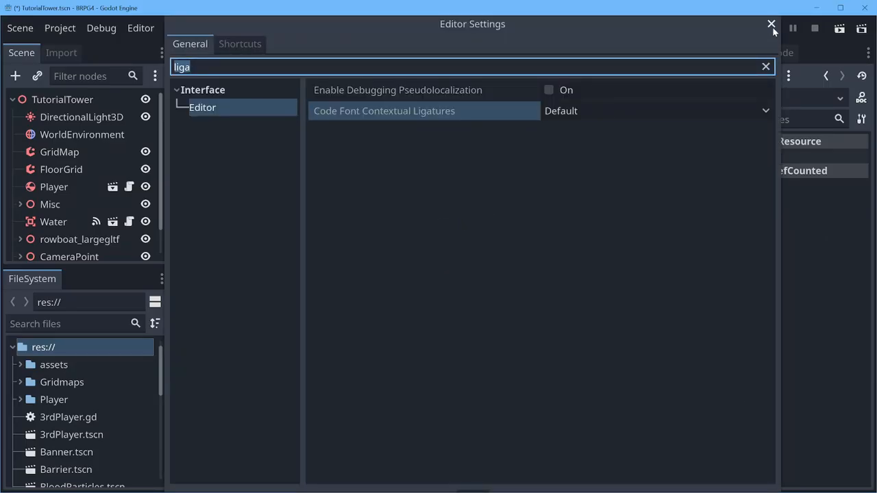
click(771, 25)
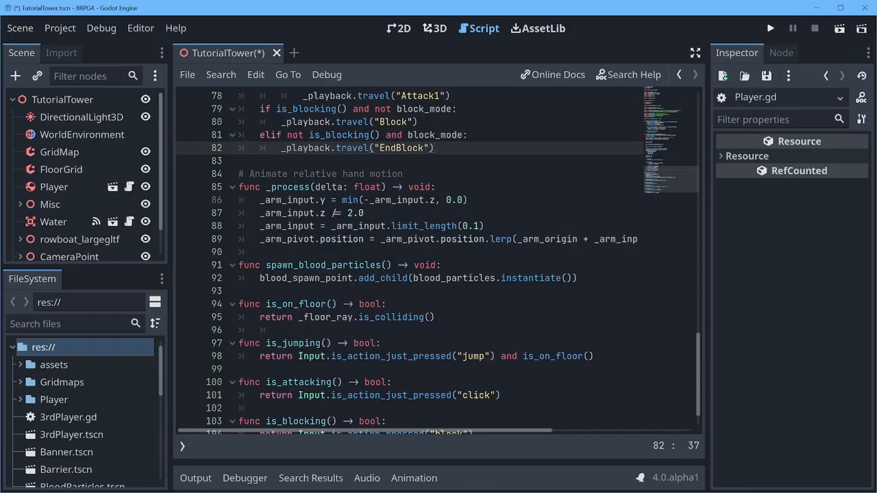
click(770, 28)
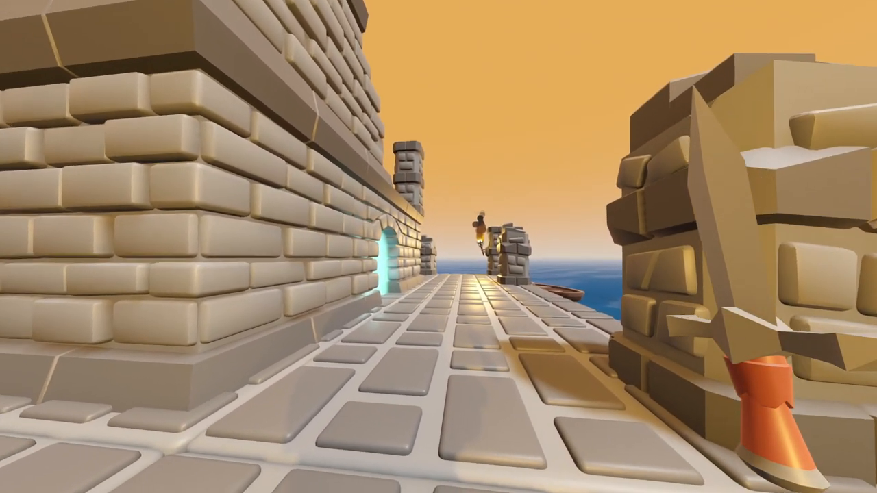
key(w)
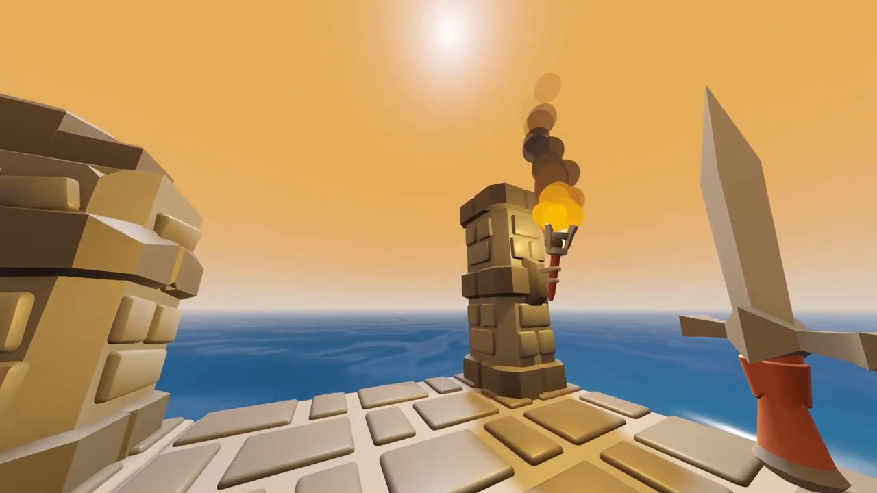
mouse_move(438, 246)
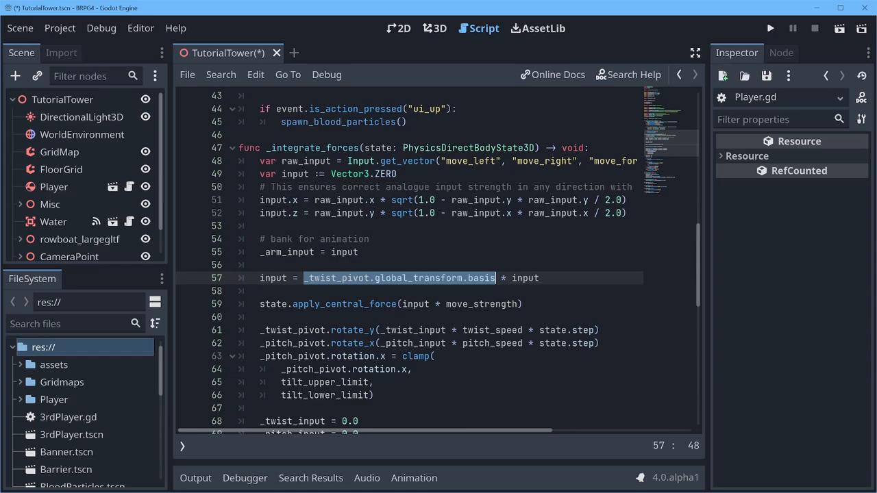
Look up the Node3D class via Search Help and find 'degrees' in its description.
click(628, 74)
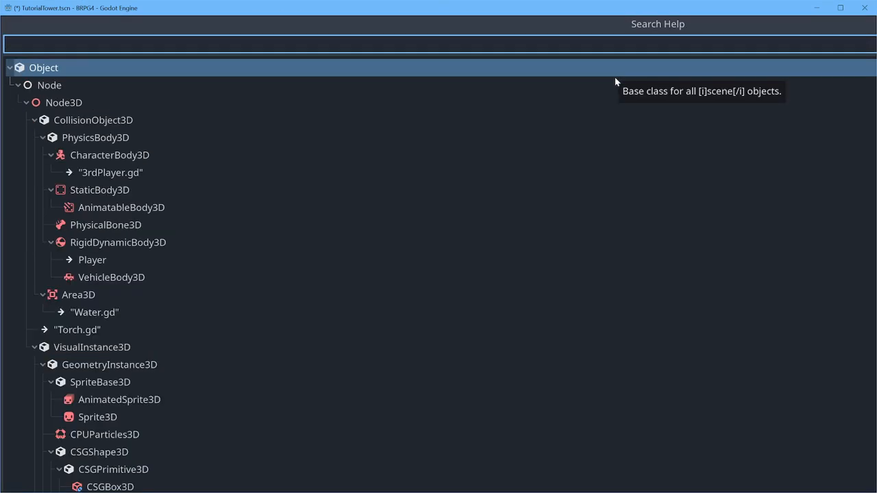
click(63, 101)
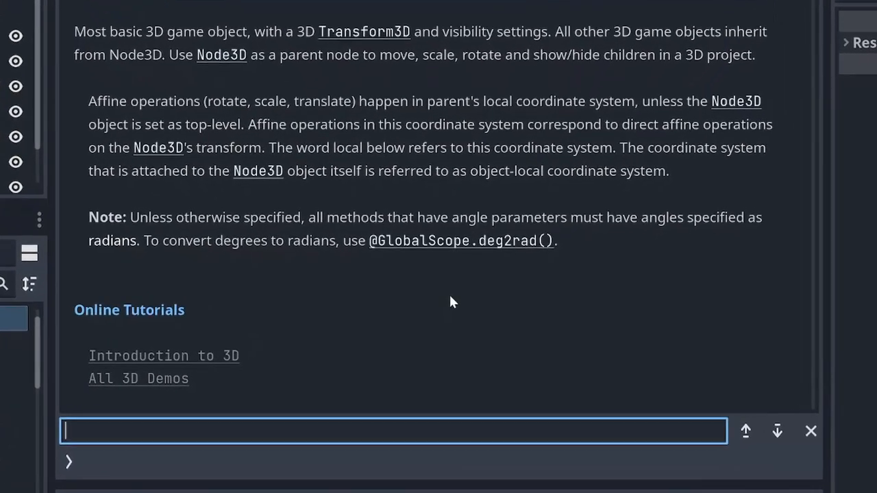
text(degrees)
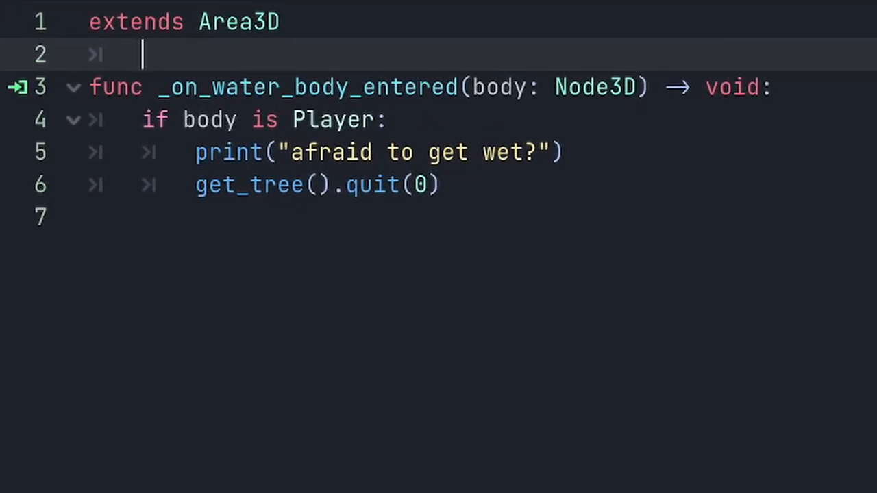
Start an 'await g' expression on line 2 of Water.gd above the body-entered handler.
text(await g)
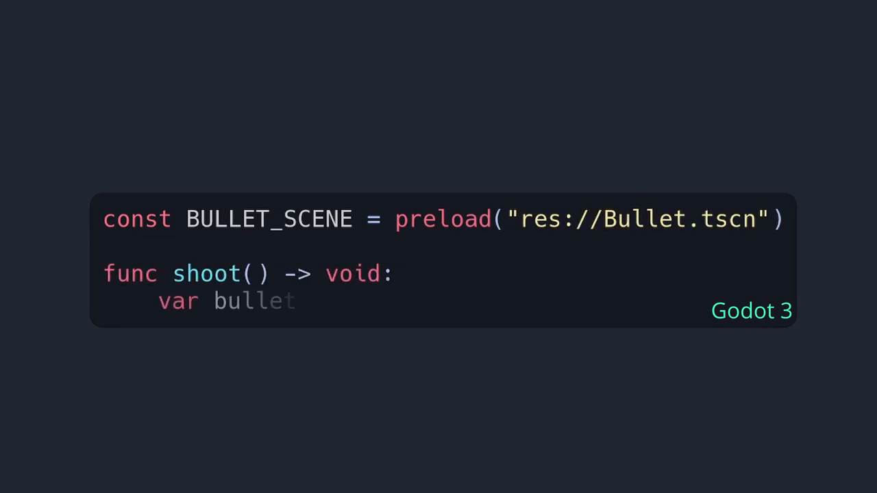
Contrast Godot 3's '= BULLET_SCENE.instance()' with blood_particles.instantiate() in spawn_blood_particles.
text(= BULLET_SCENE.instance())
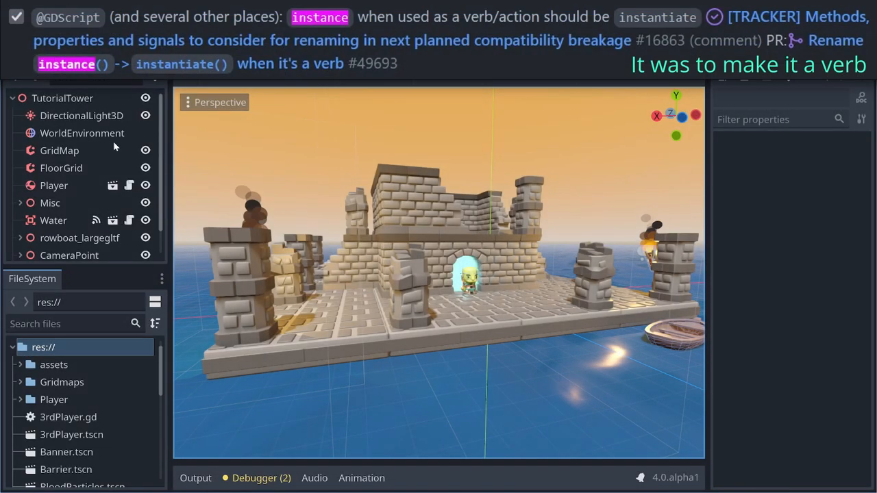
click(479, 28)
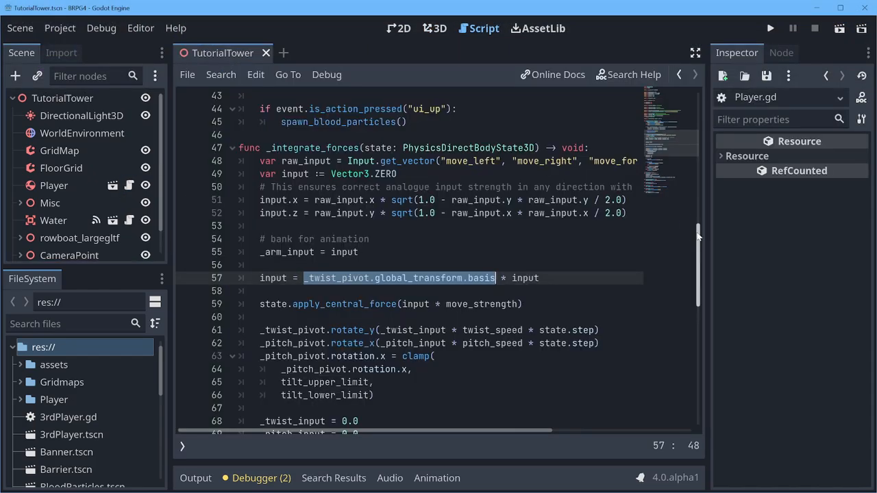
scroll(down, 3)
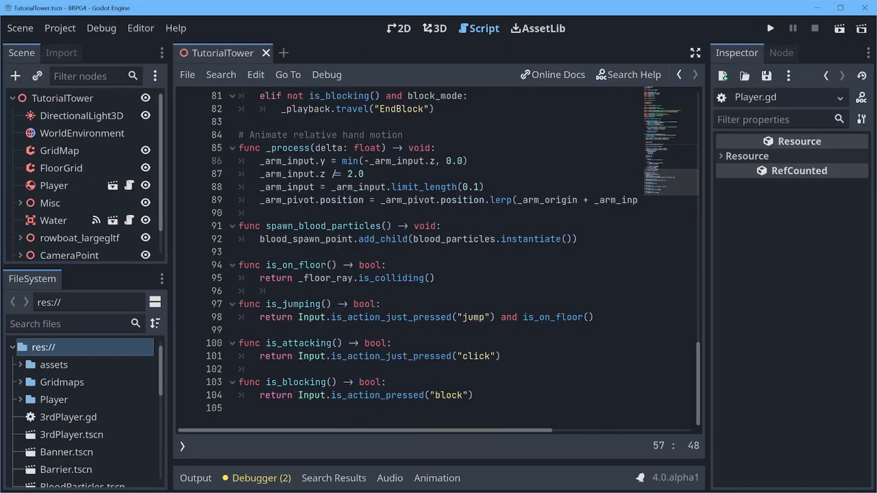
double_click(542, 238)
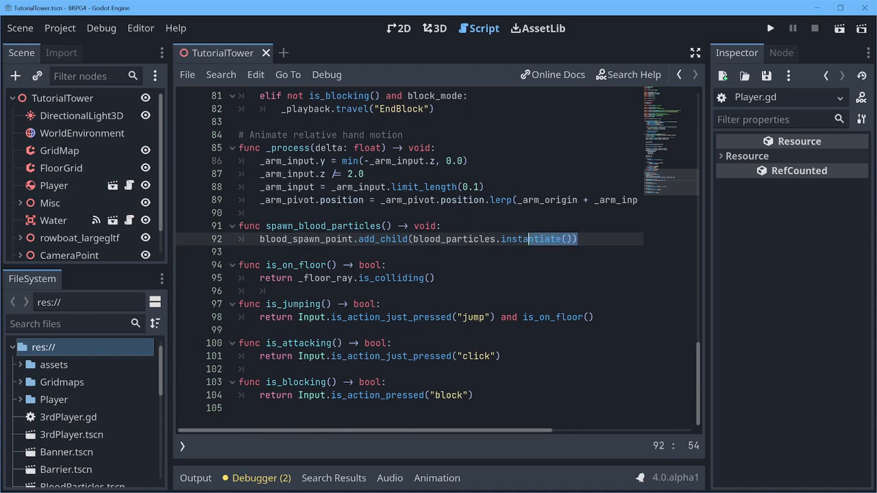